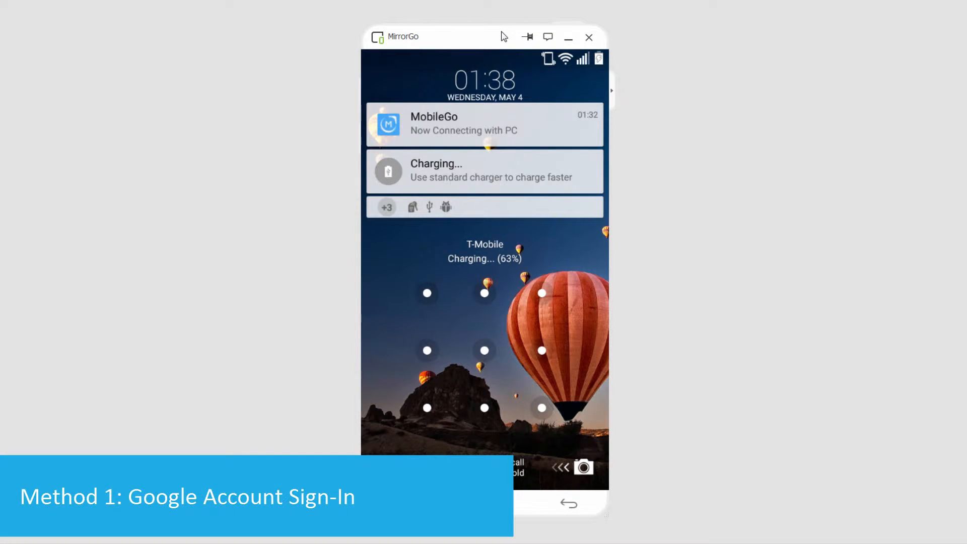
Draw two wrong unlock patterns until the Google account unlock option appears.
left_click_drag(427, 294, 484, 351)
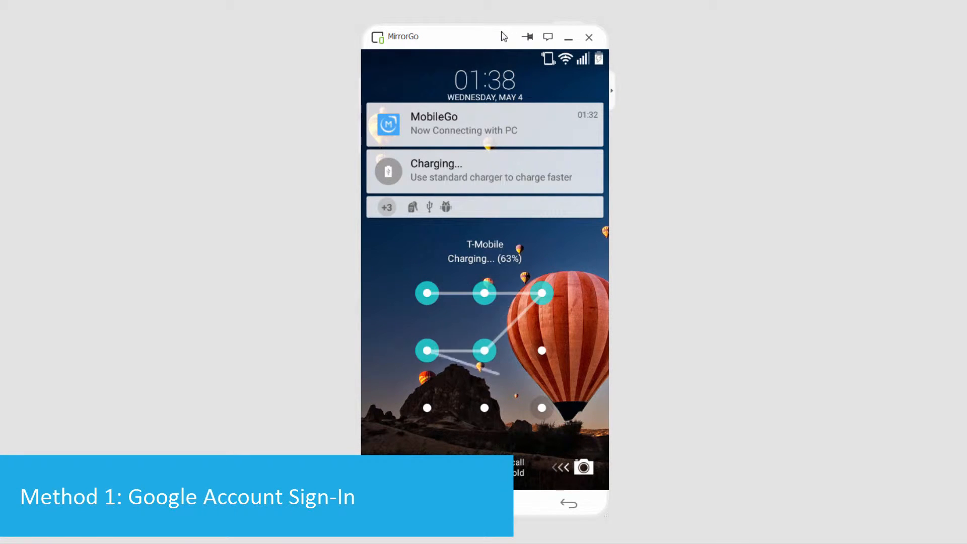
left_click_drag(427, 293, 485, 407)
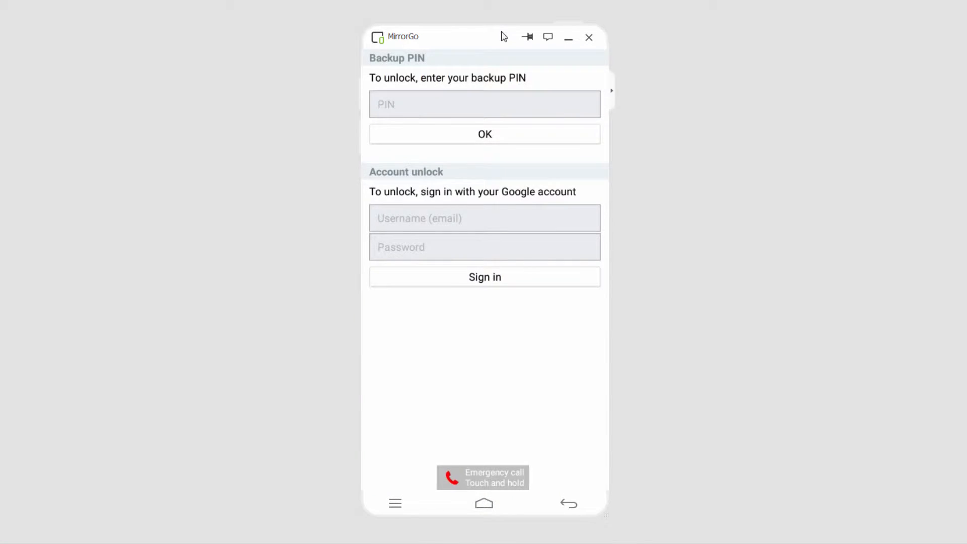
Enter the Google account email and password on the account unlock screen.
left_click(485, 218)
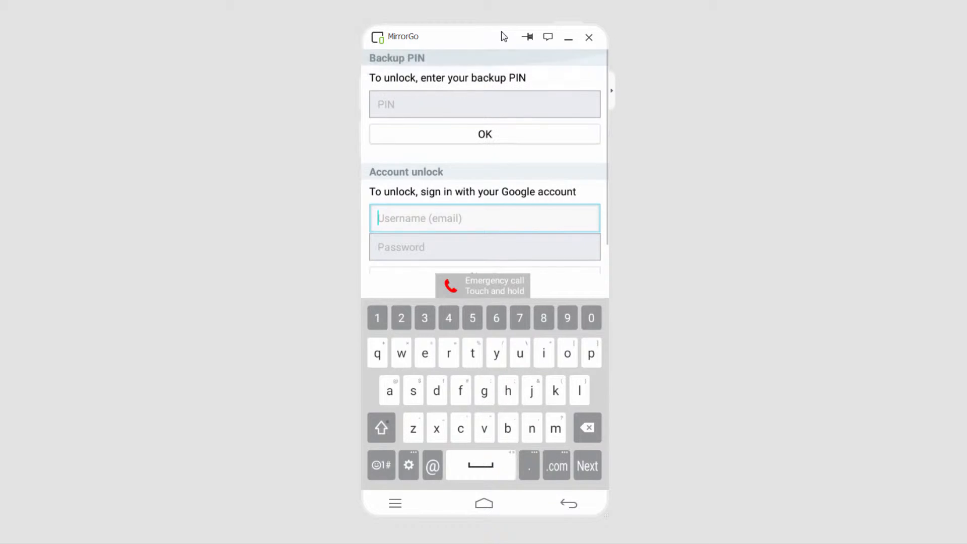
left_click(484, 104)
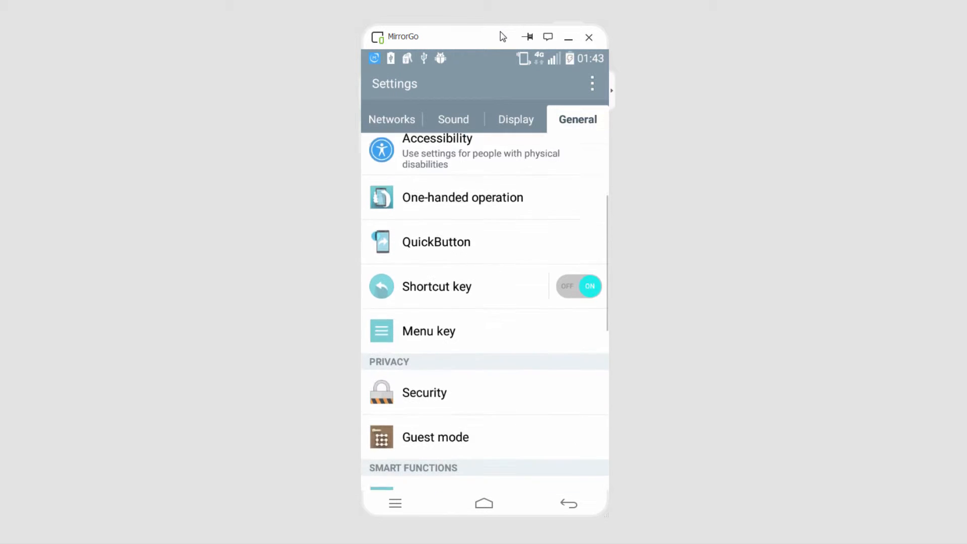
Scroll to Security and select Android Device Manager under Phone administrators.
scroll("down", 3)
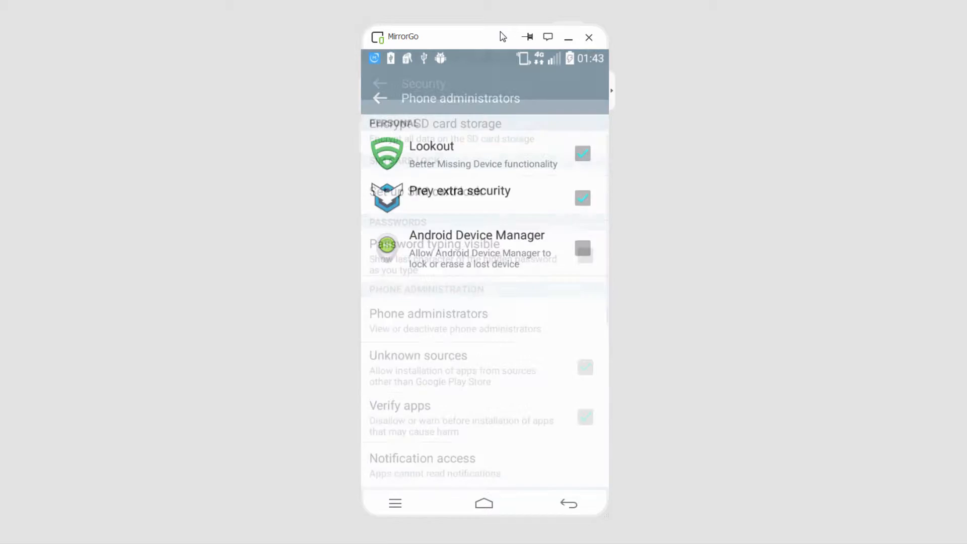
left_click(583, 251)
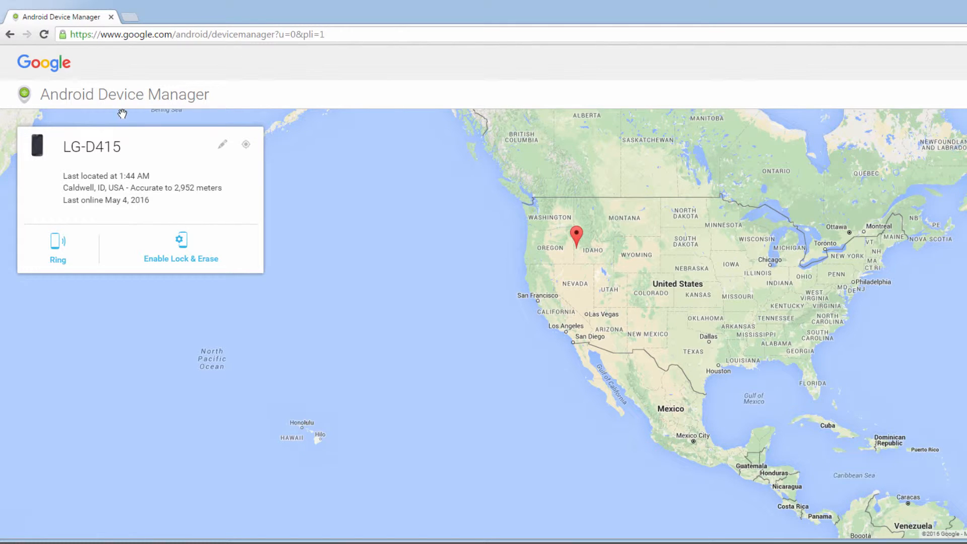
mouse_move(110, 218)
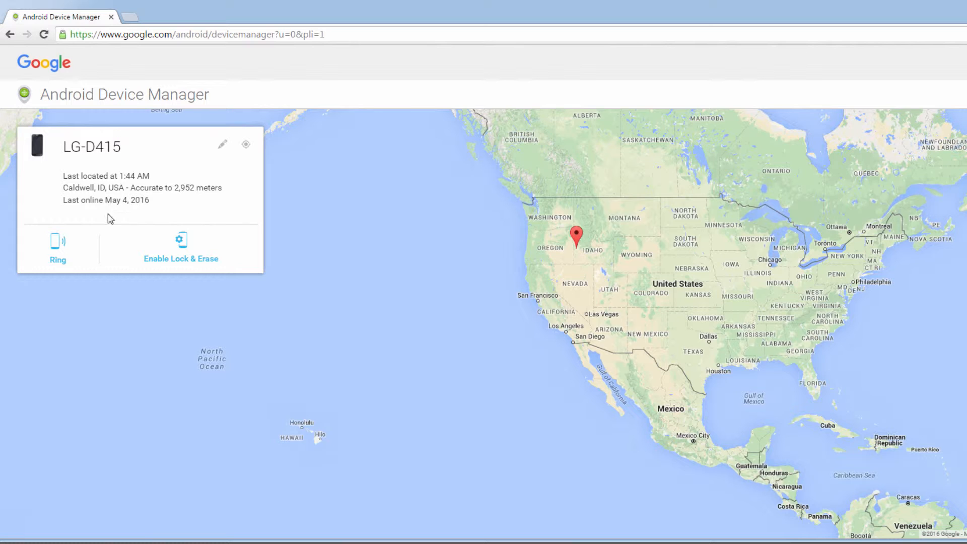
mouse_move(181, 244)
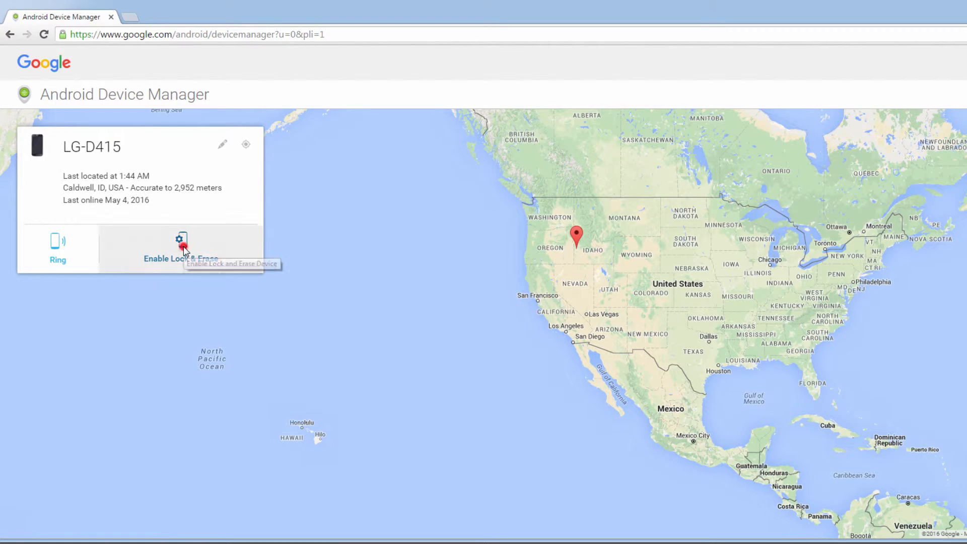
Enable Lock & Erase for the LG-D415, choose Lock, and focus New Password.
left_click(179, 247)
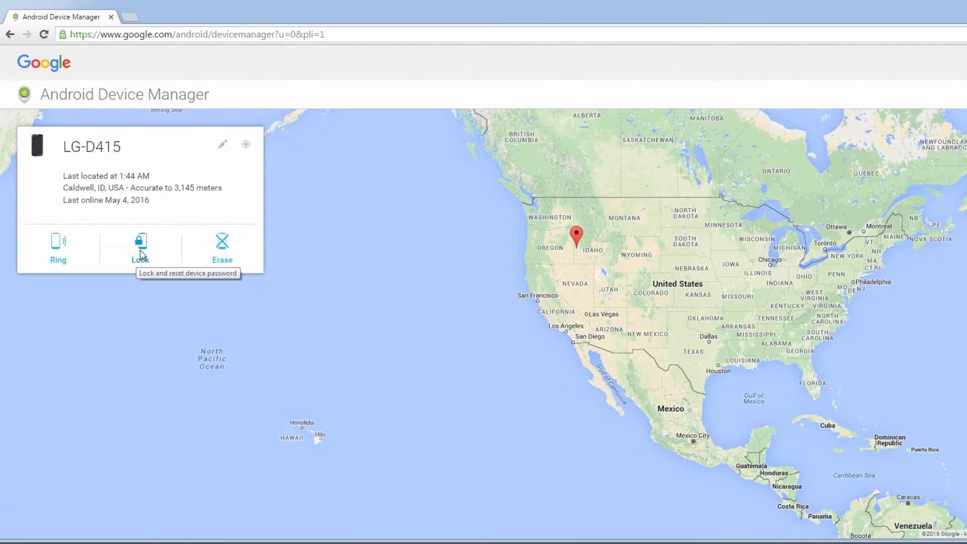
left_click(141, 244)
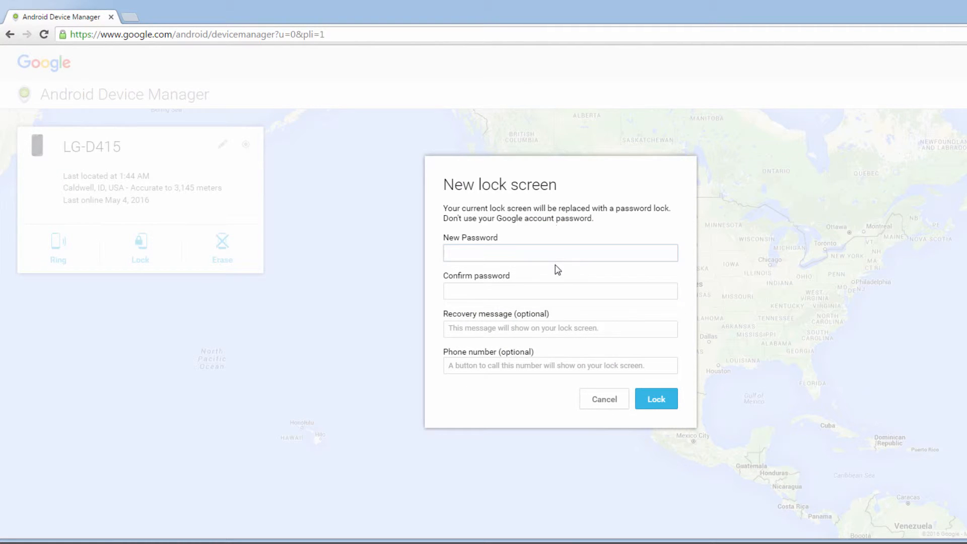
left_click(560, 253)
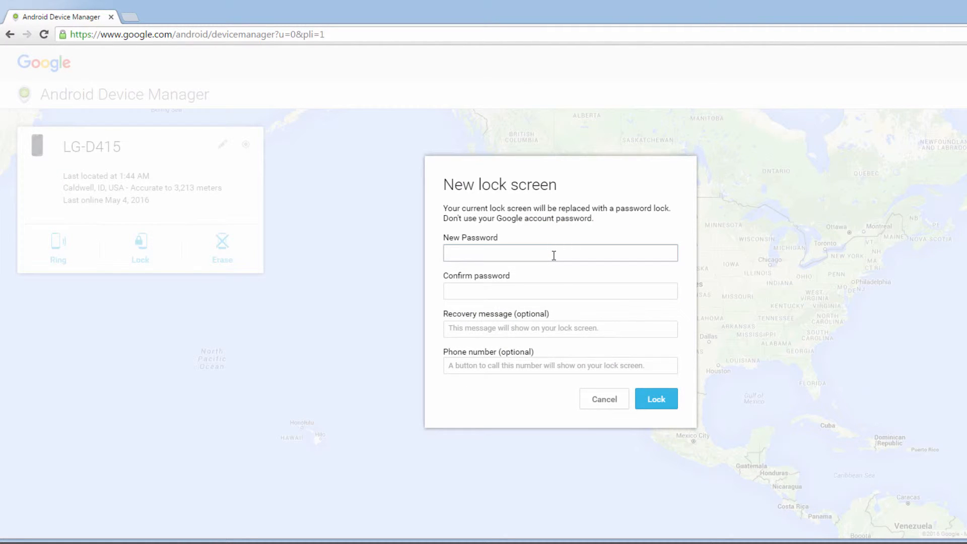